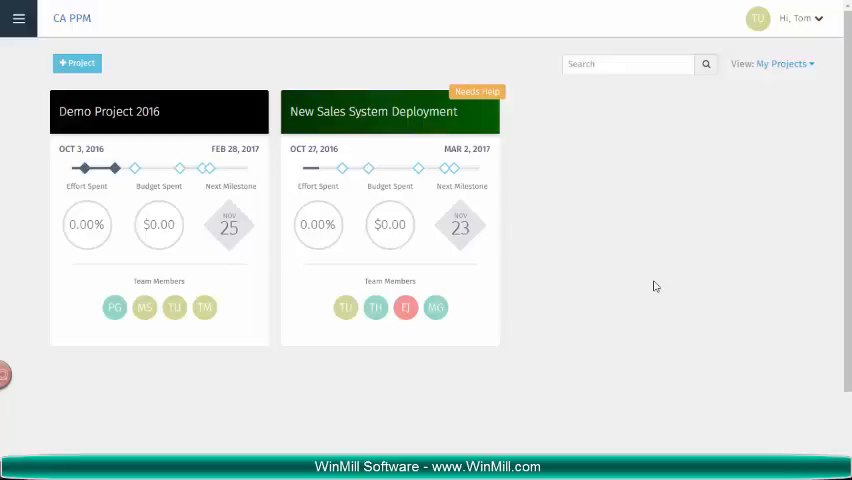
pyautogui.moveTo(403, 118)
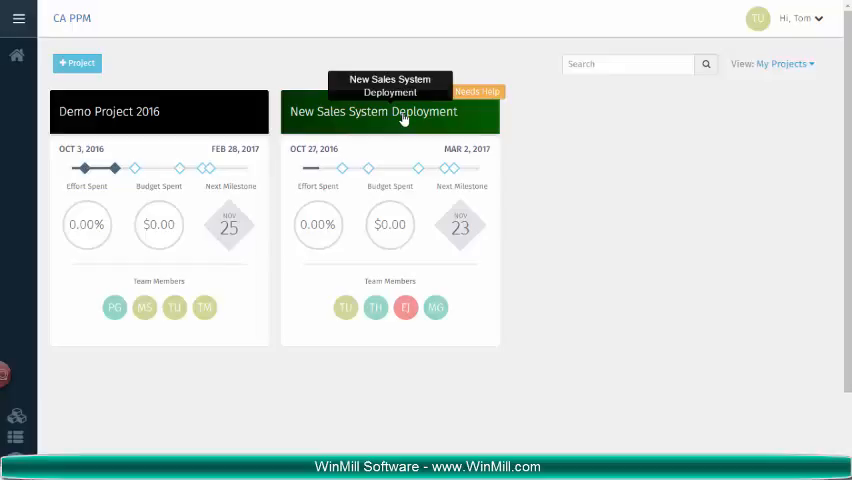
# Open the New Sales System Deployment project and view its Initiation and Planning tasks.
pyautogui.click(402, 111)
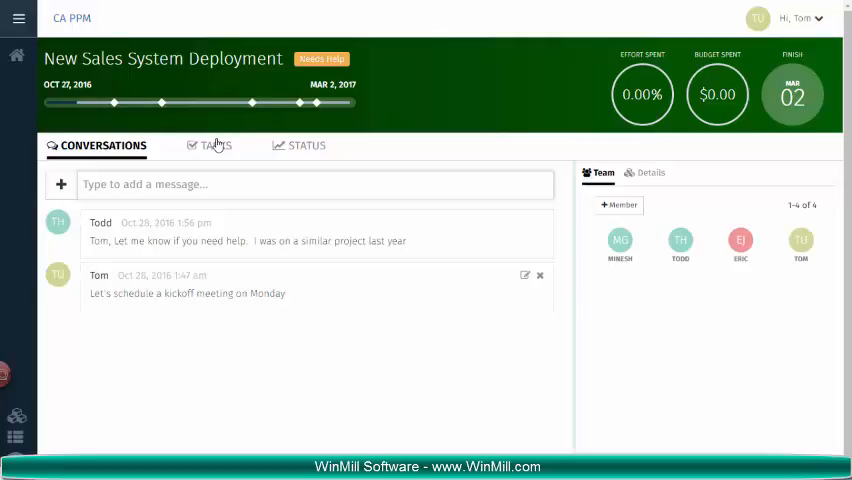
pyautogui.click(217, 145)
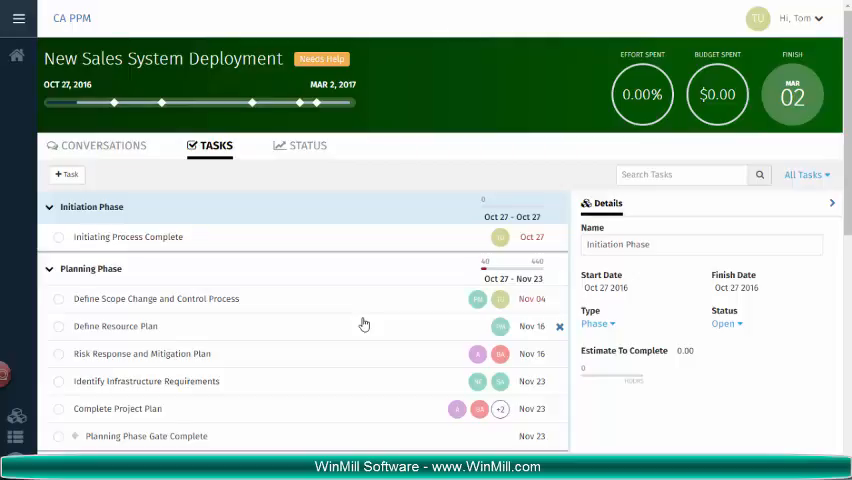
pyautogui.moveTo(135, 327)
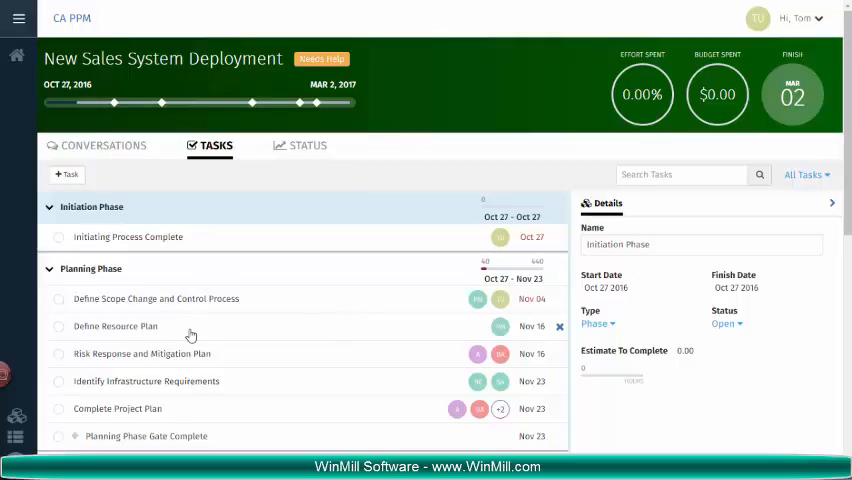
# Show the empty to-do list of the Define Resource Plan task.
pyautogui.click(115, 326)
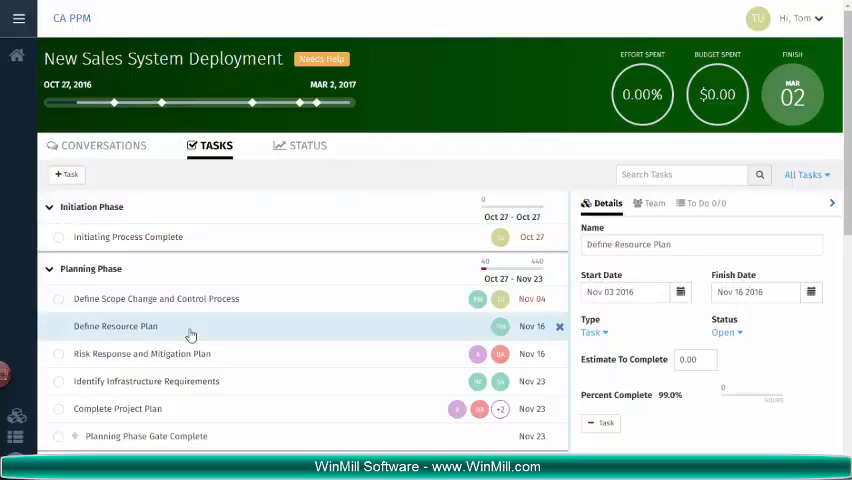
pyautogui.moveTo(702, 203)
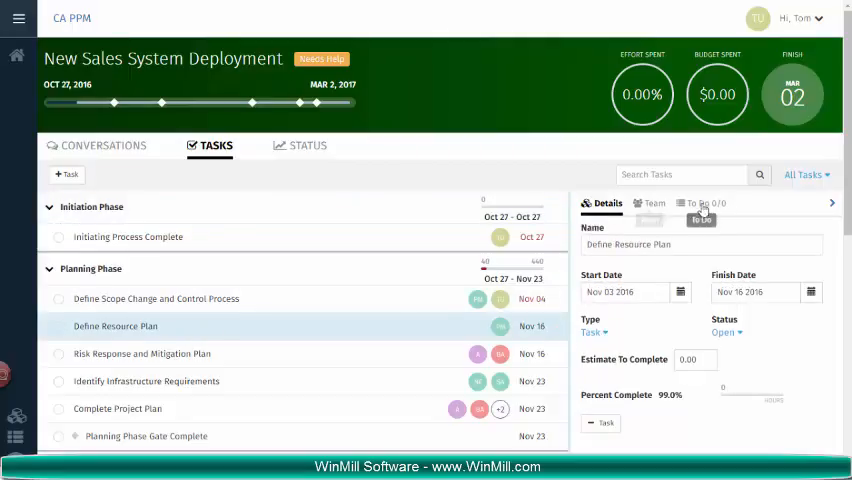
pyautogui.moveTo(602, 204)
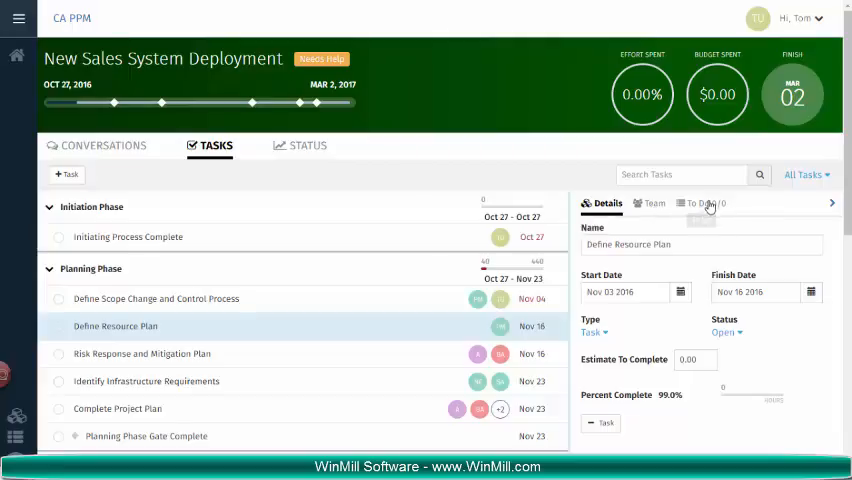
pyautogui.click(699, 203)
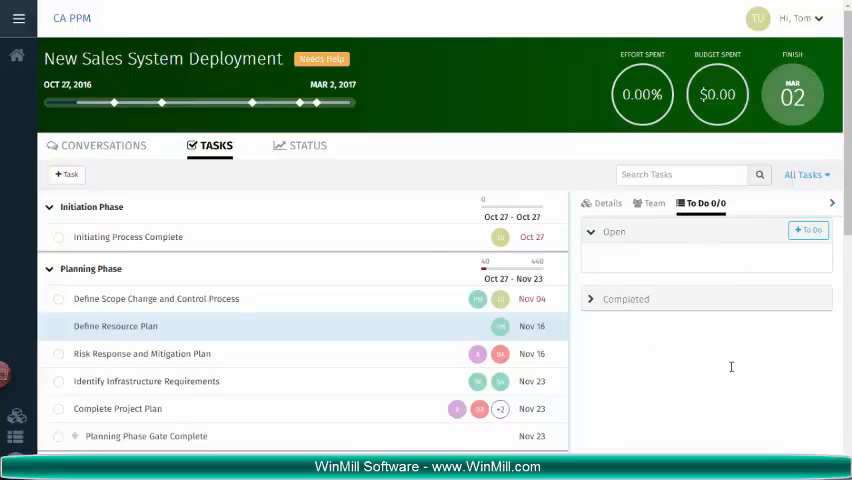
pyautogui.moveTo(680, 317)
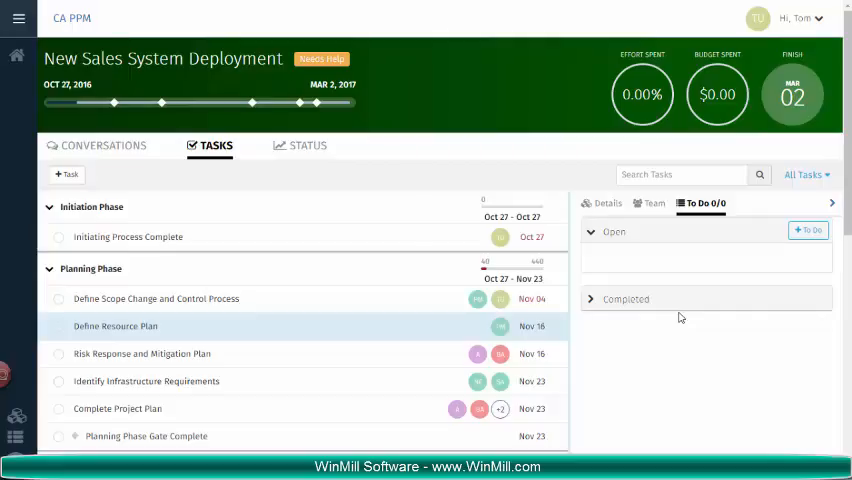
pyautogui.moveTo(781, 238)
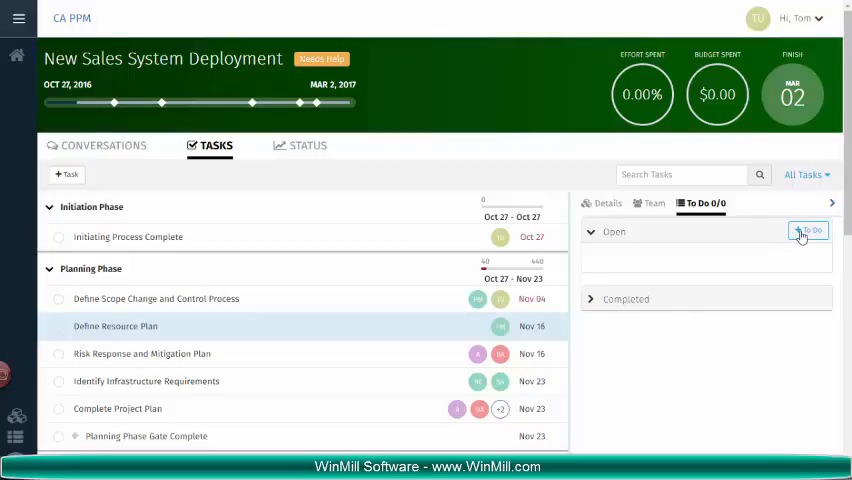
# Add to-dos Identify Resources, Determine Availability and Notify Resource Managers to Define Resource Plan.
pyautogui.click(809, 231)
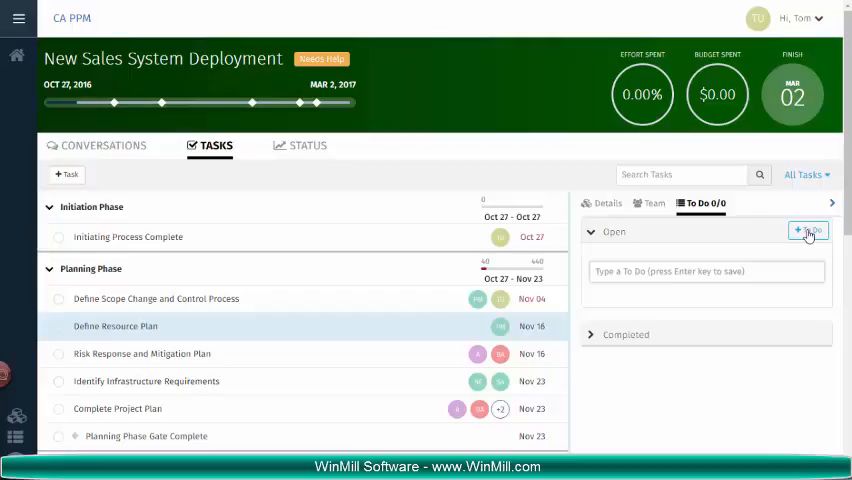
pyautogui.moveTo(727, 259)
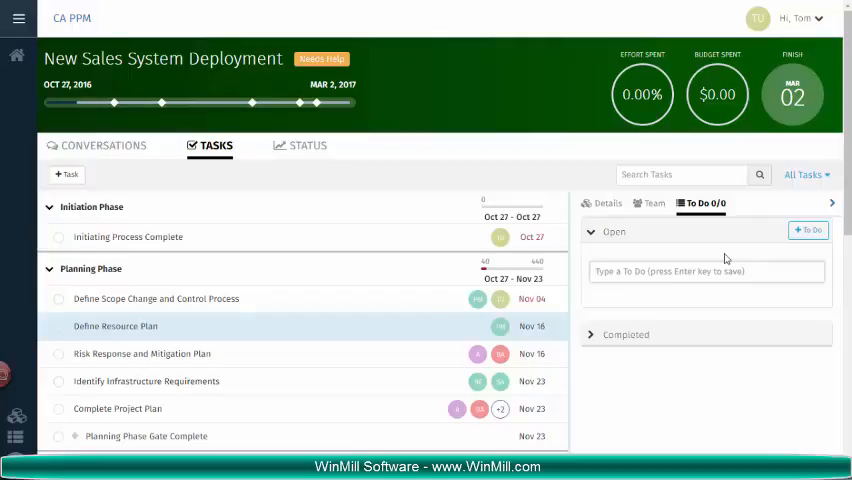
pyautogui.write('Identify')
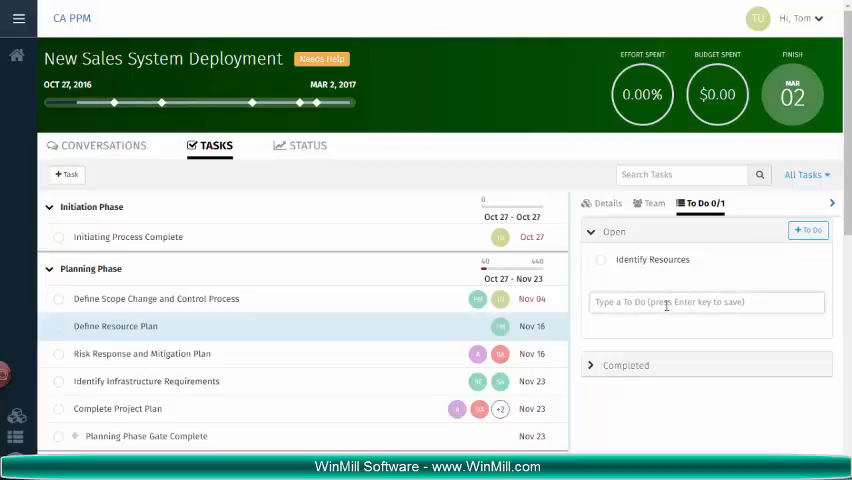
pyautogui.write('Determine Availability')
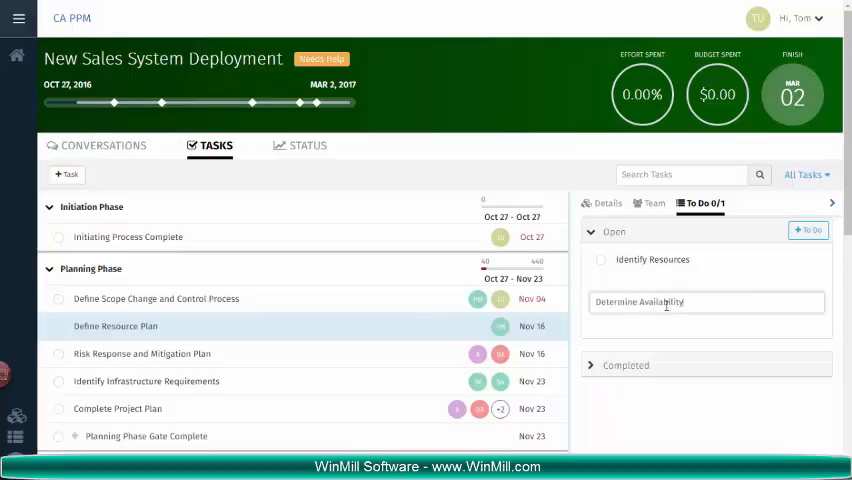
pyautogui.press('Enter')
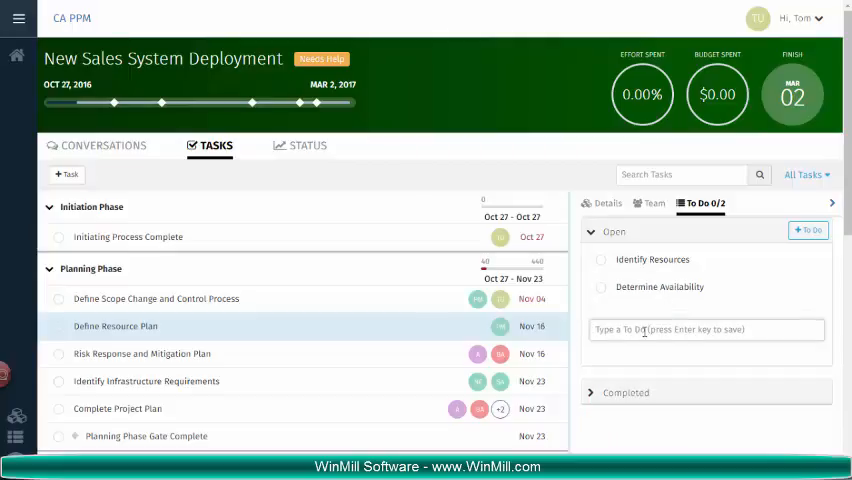
pyautogui.write('Notify Resource Managers')
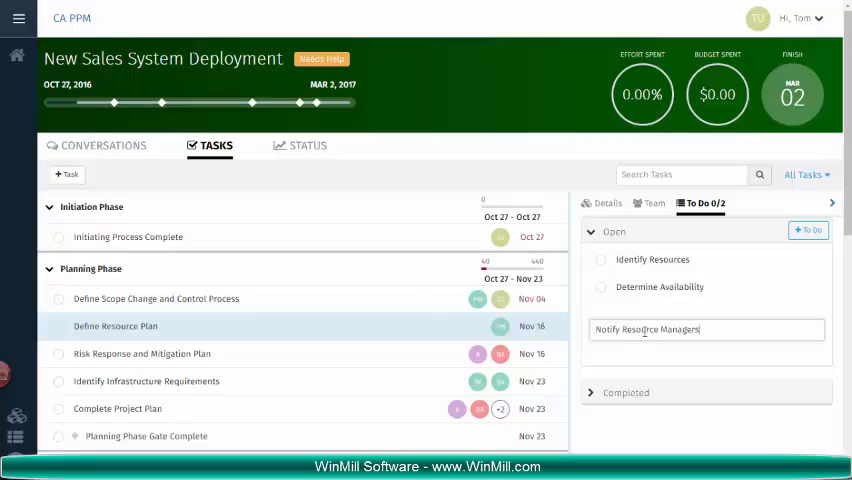
pyautogui.press('Enter')
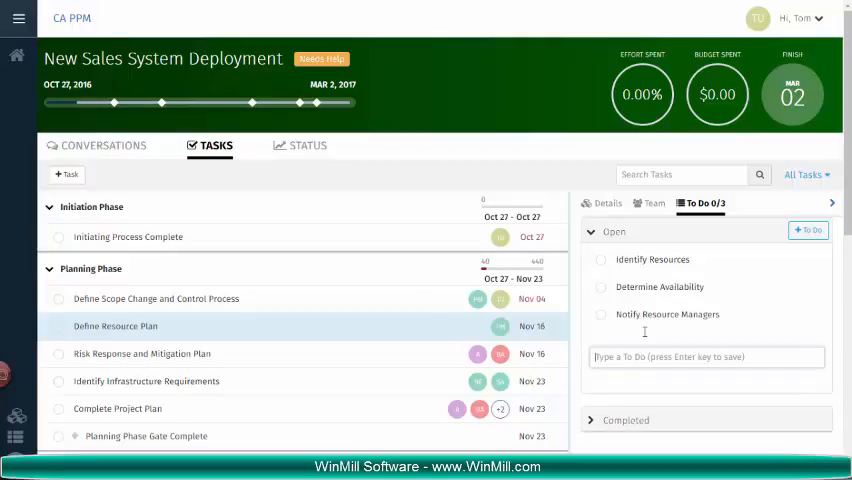
pyautogui.moveTo(686, 401)
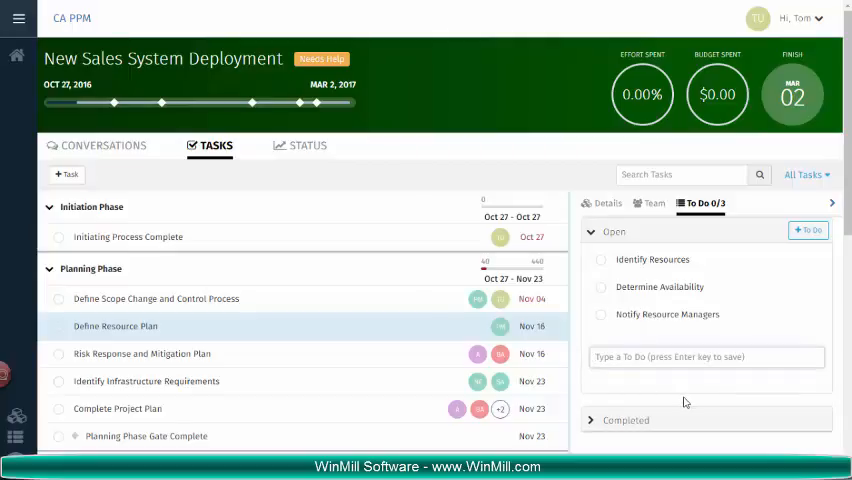
pyautogui.moveTo(601, 263)
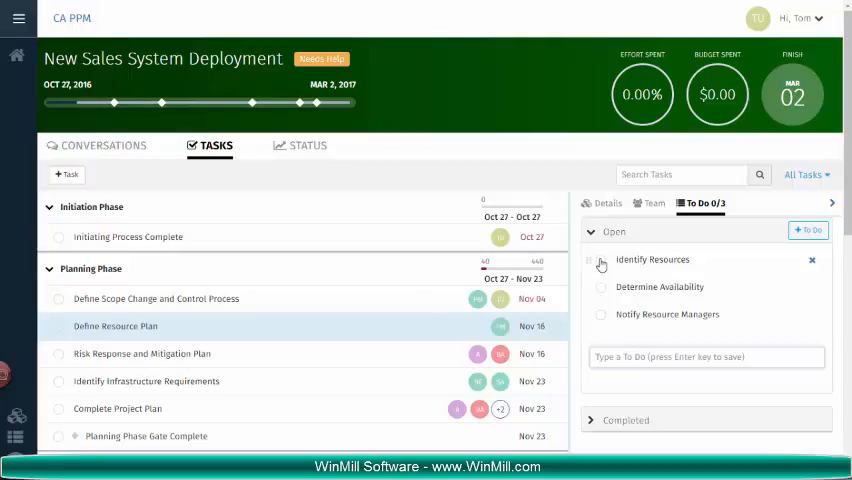
# Complete Identify Resources, check the Completed section, and return to task details.
pyautogui.click(601, 262)
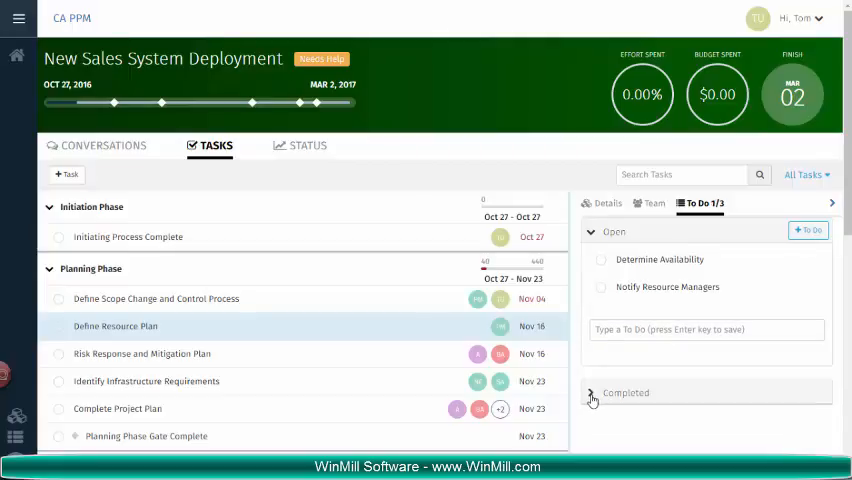
pyautogui.click(591, 393)
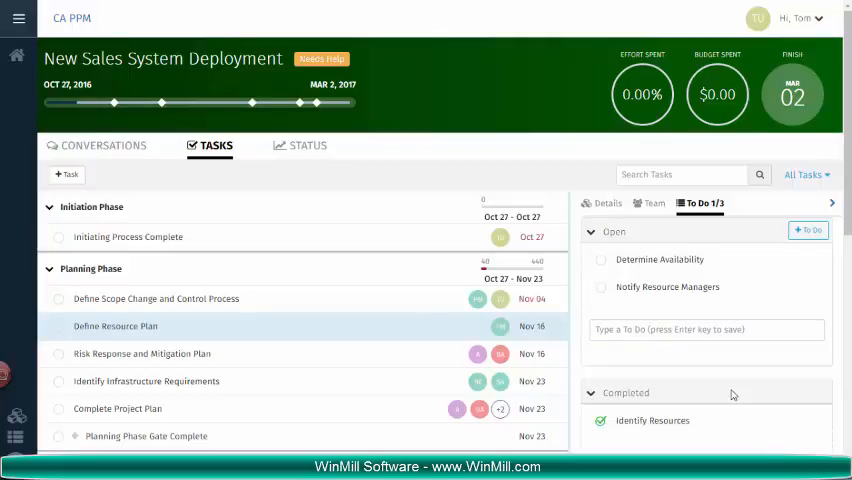
pyautogui.scroll(-3)
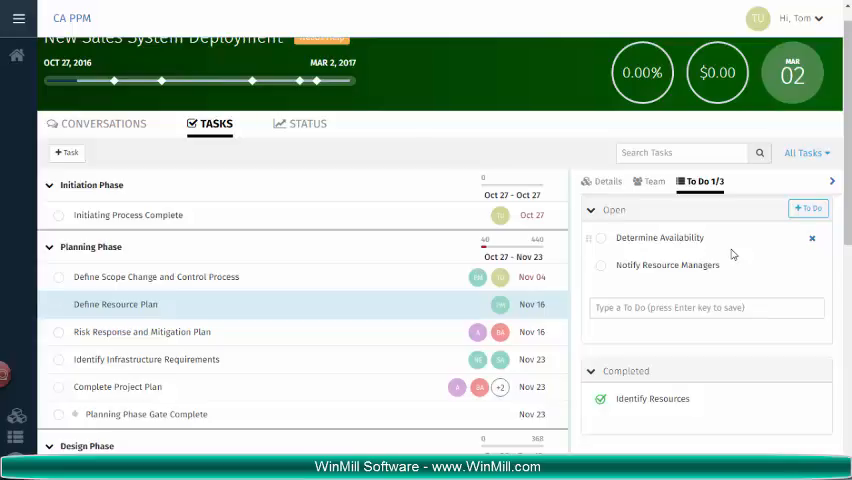
pyautogui.click(607, 181)
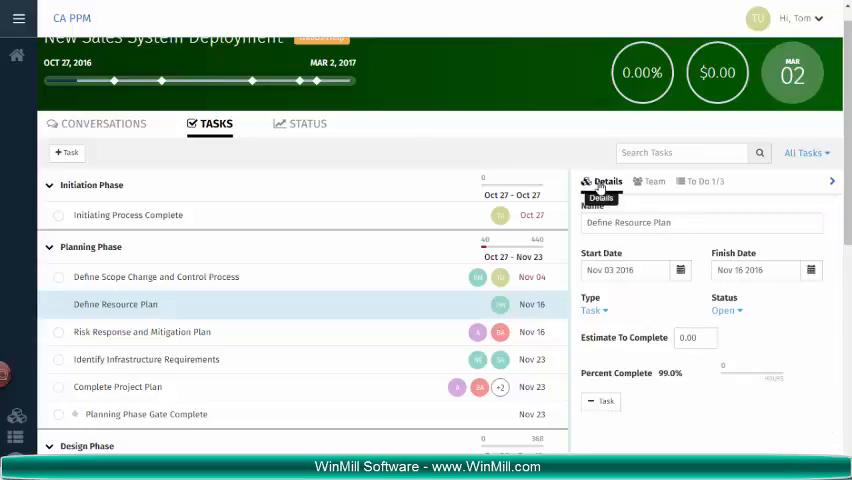